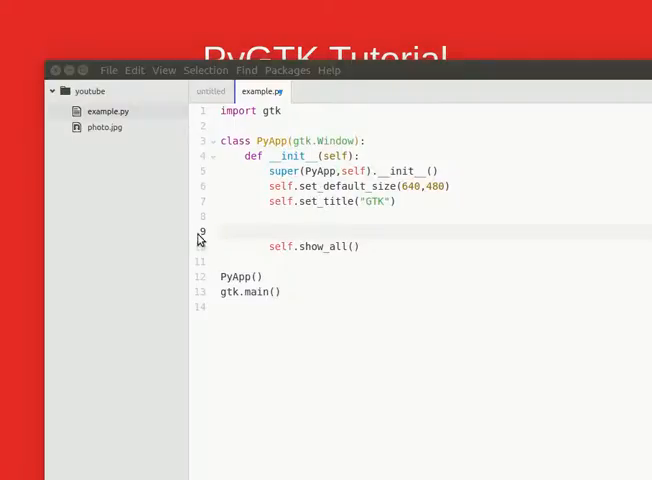
Add the line entry = gtk.Entry() to create the text entry widget
key(Return)
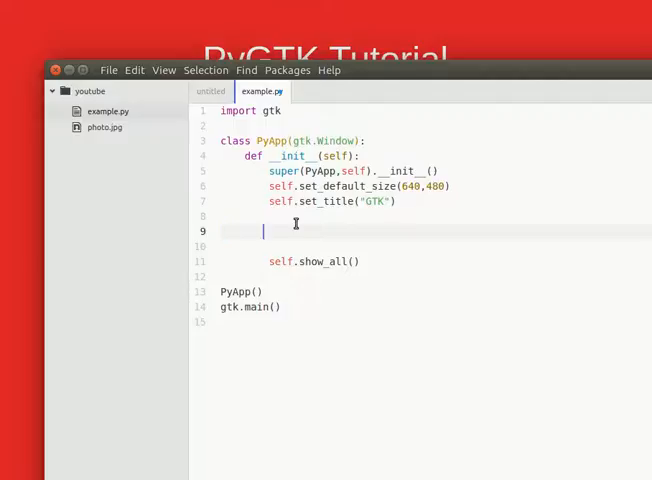
text(entry)
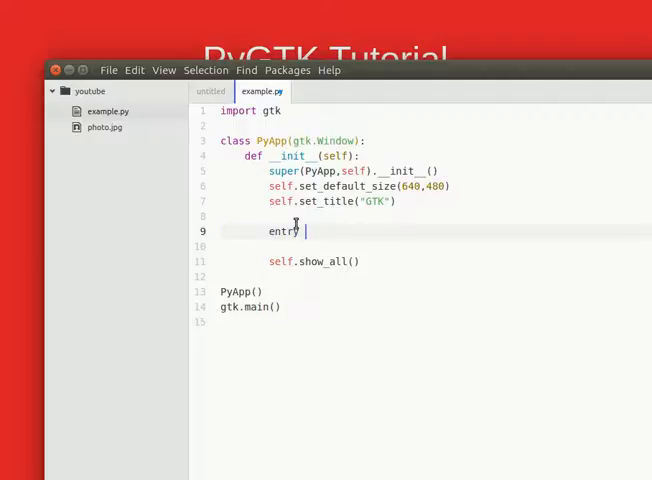
text(= gtk.Entry()
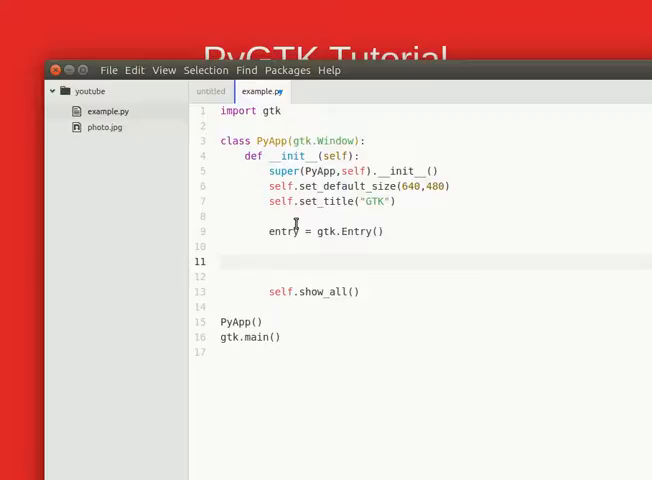
click(270, 260)
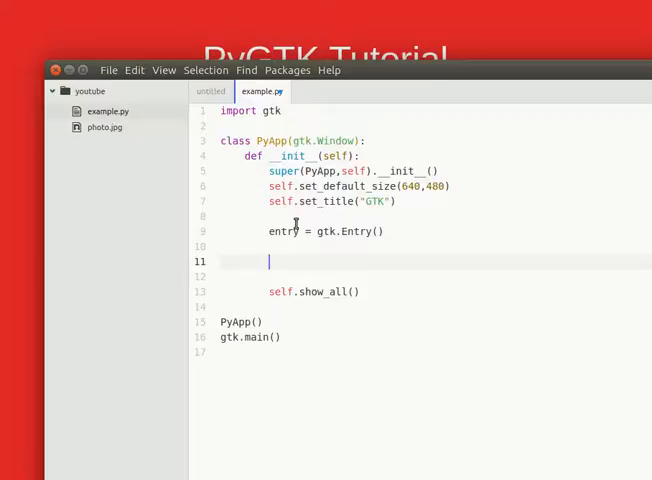
Add a # container comment, fixed = gtk.Fixed(), fixed.put(entry, 10, 10) and self.add(fixed)
text(# cont)
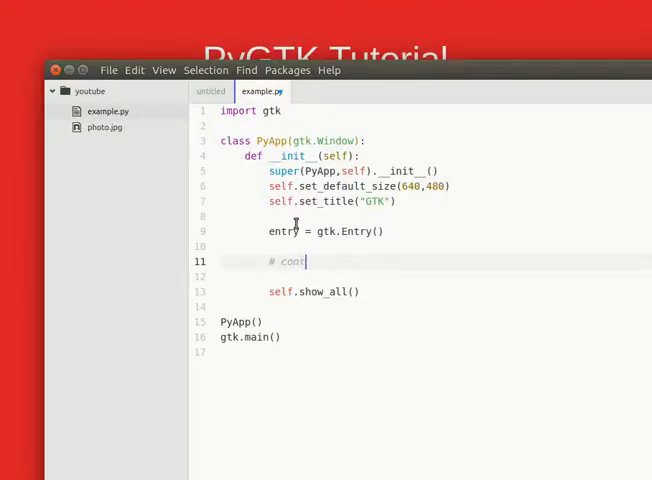
text(ainer)
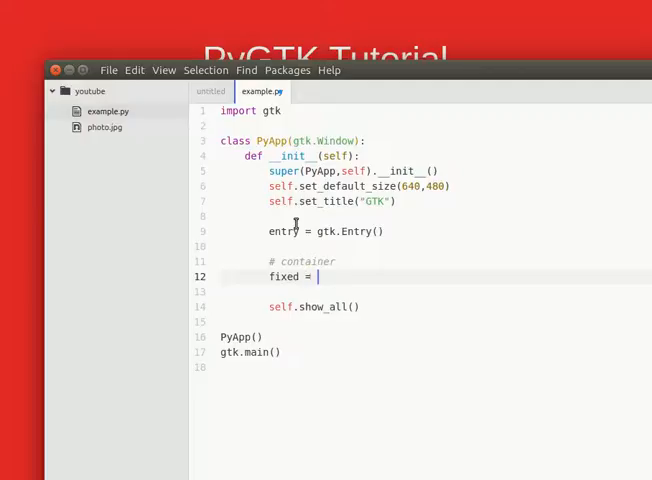
text(gtk.Fixed()
text(fixed.put(entry)
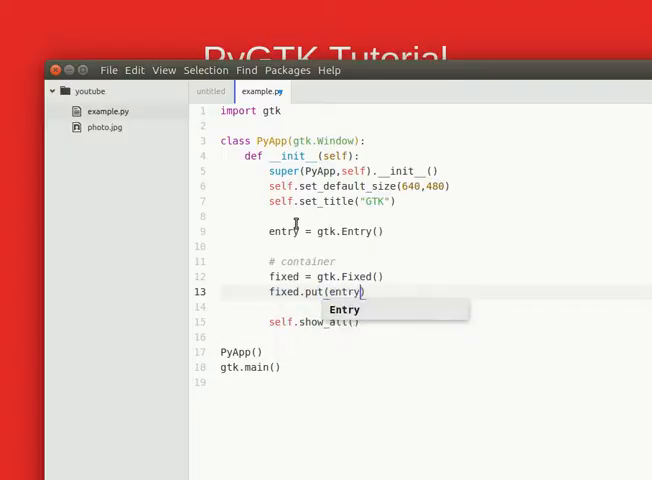
text(, 10, 10)
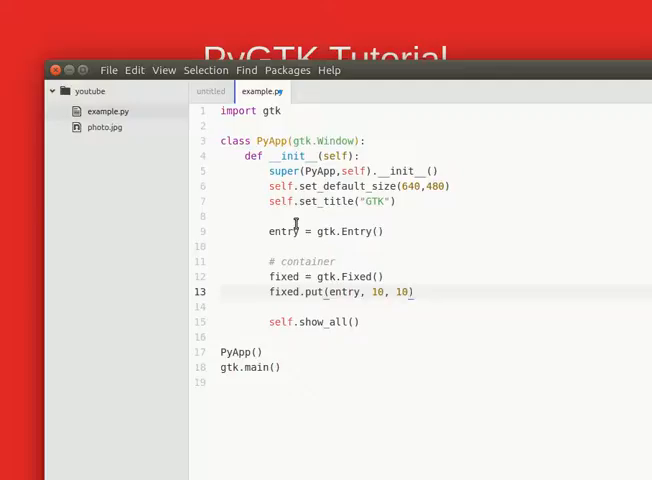
text(self.add()
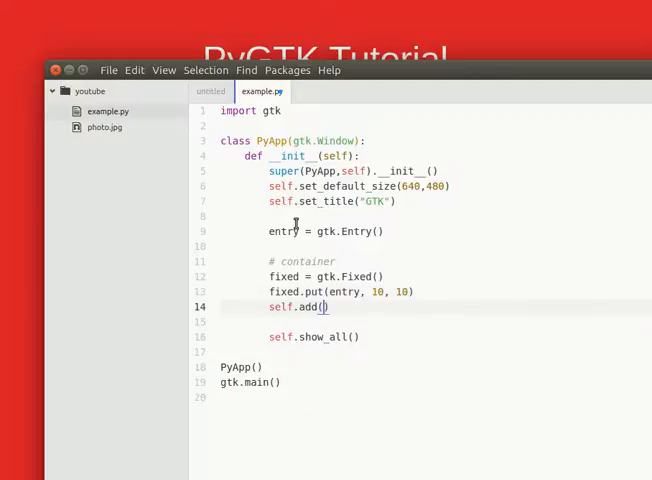
text(fixed)
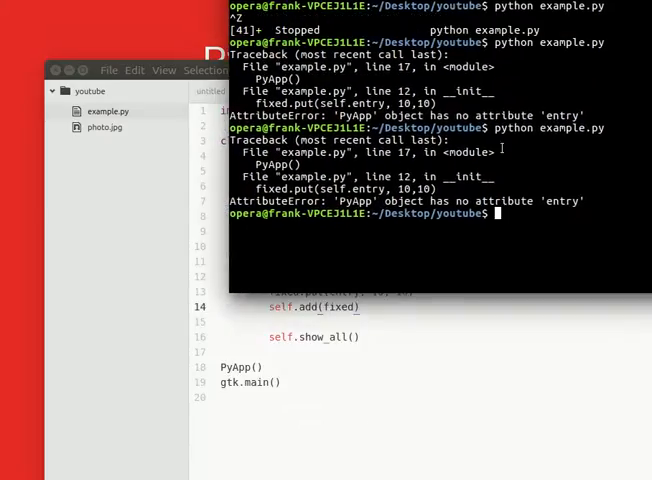
Run python example.py, try text in the GTK entry, then suspend the script
key(Return)
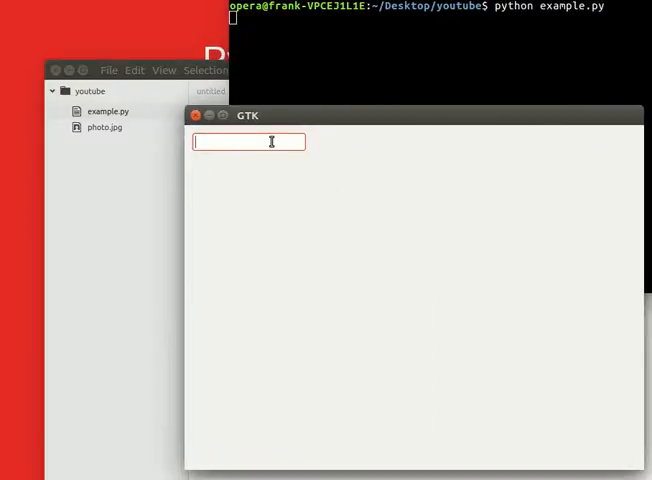
text(right)
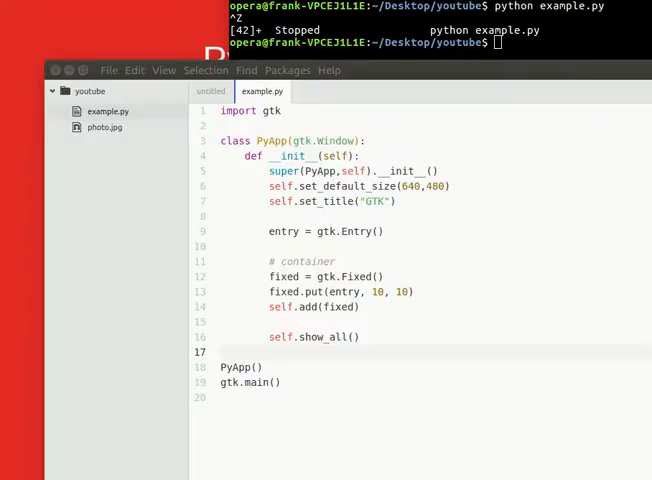
Rewrite entry = gtk.Entry() with a # create textbox comment above it
click(368, 232)
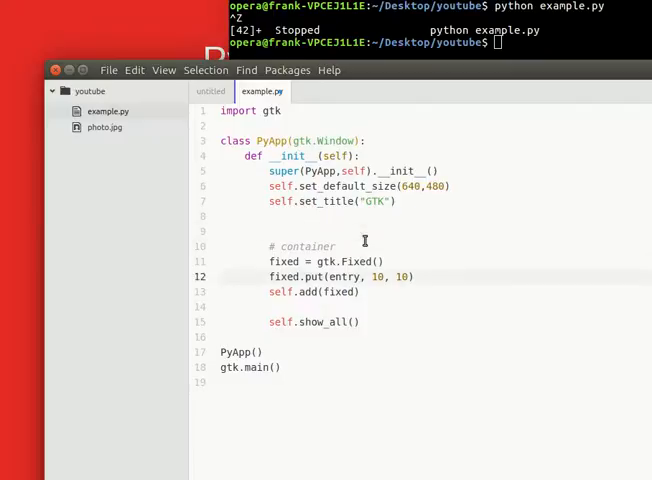
text(entry = gtk.Entry())
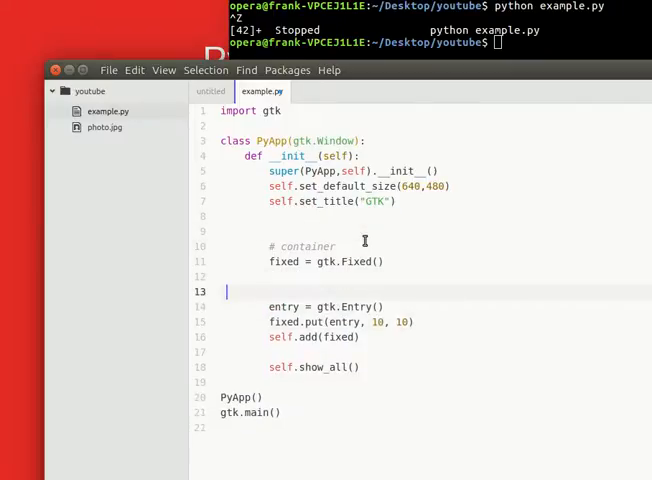
text(# create)
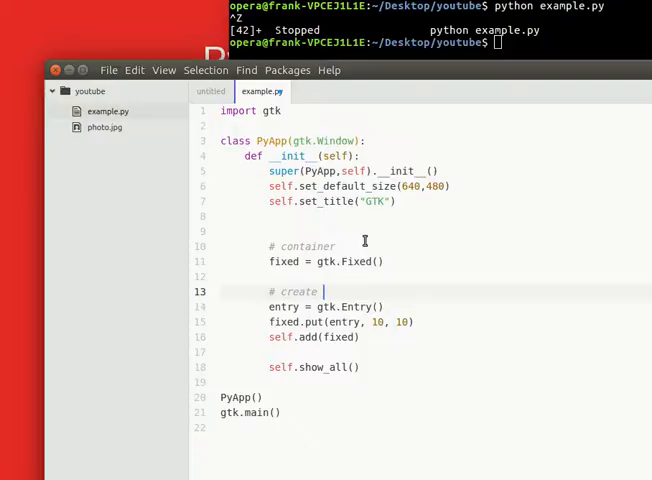
text(textbox)
text(# add stuff to screen)
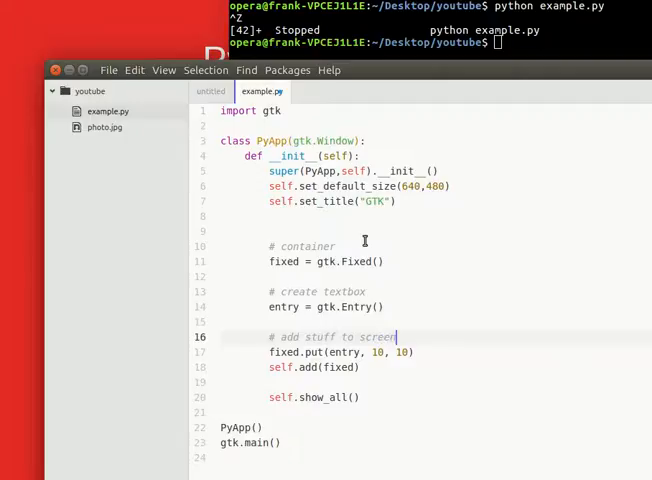
Create lbl = gtk.Label("Enter your name: "), move the entry to 10, 50 and put lbl with fixed.put
text(l)
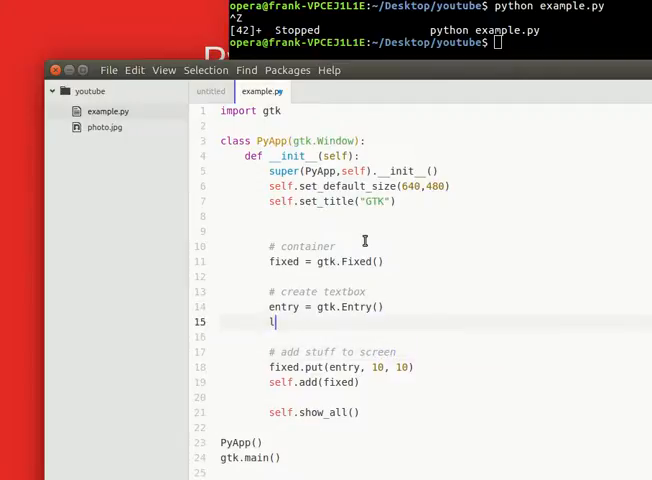
text(bl = gtk.Label(")
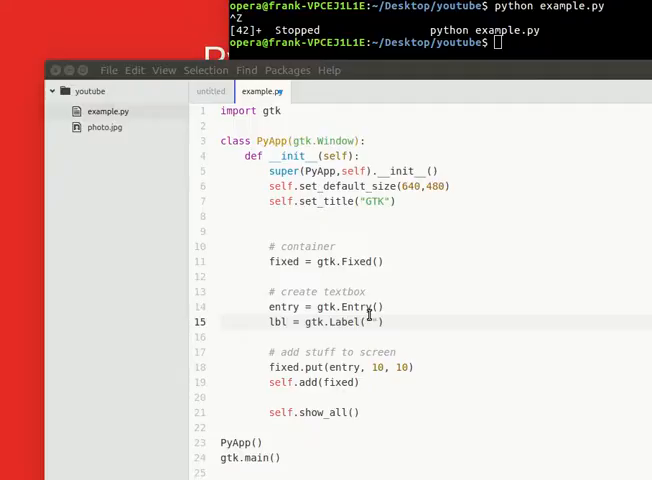
text(Enter your name)
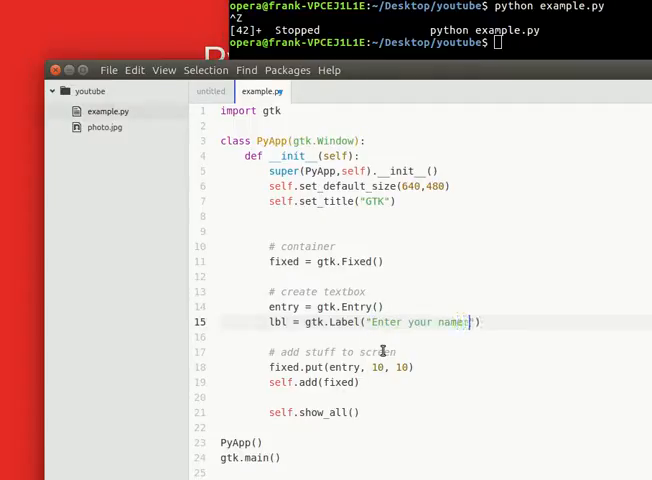
text(: ", 10,10)
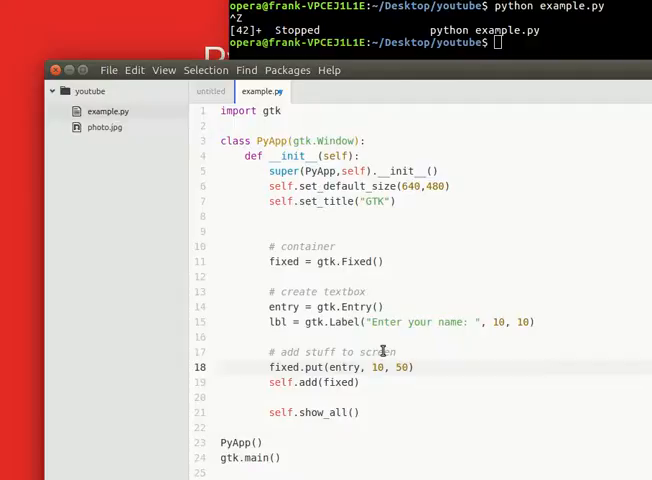
mouse_move(504, 320)
text(fixed.put()
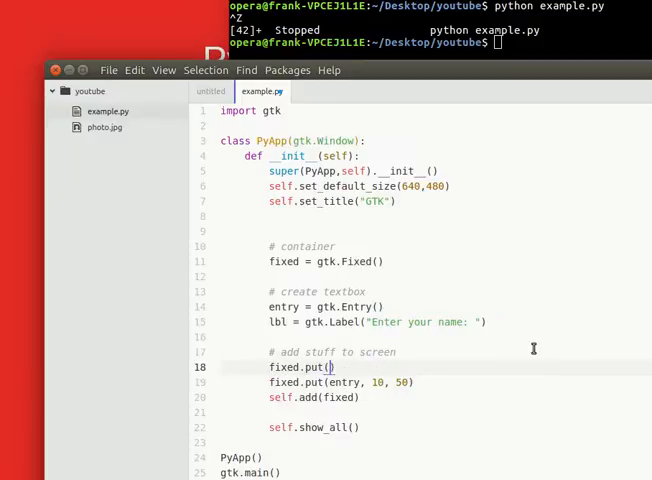
text(lbl, 10,1)
click(440, 42)
text(python example.py)
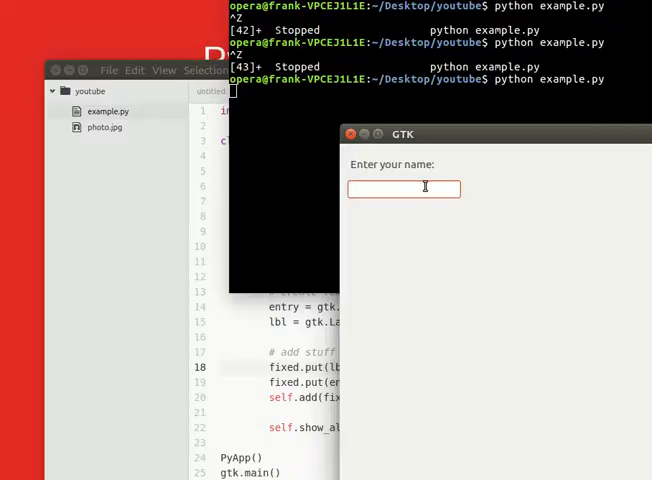
Run the script and type test text into the GTK entry below the name label, then close the window
text(abcdok)
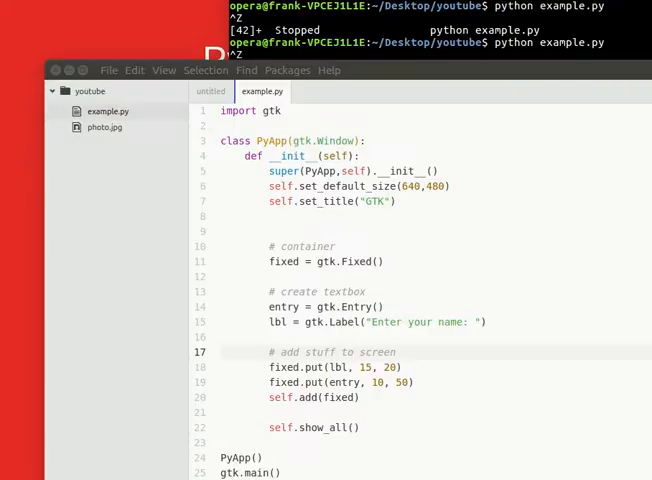
mouse_move(448, 352)
text(entry.add_events(gtk.gdk.KEY_RELEASE_MASK)
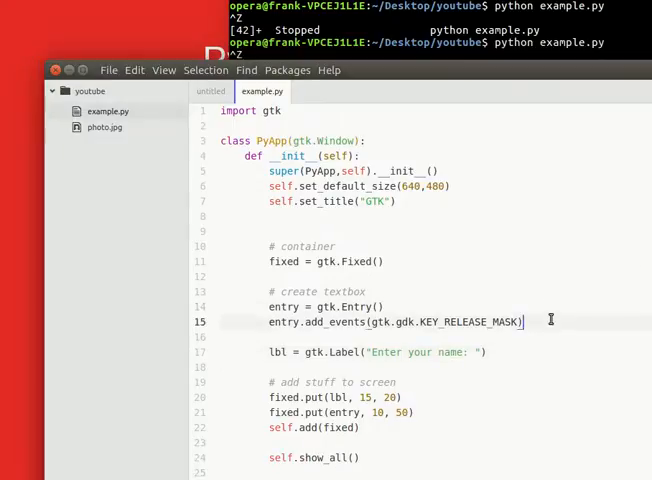
Connect the entry's key-release-event to self.on_key_release and define the handler with print('keypress')
text(entry.connect("key-release-event", self.on_key_release))
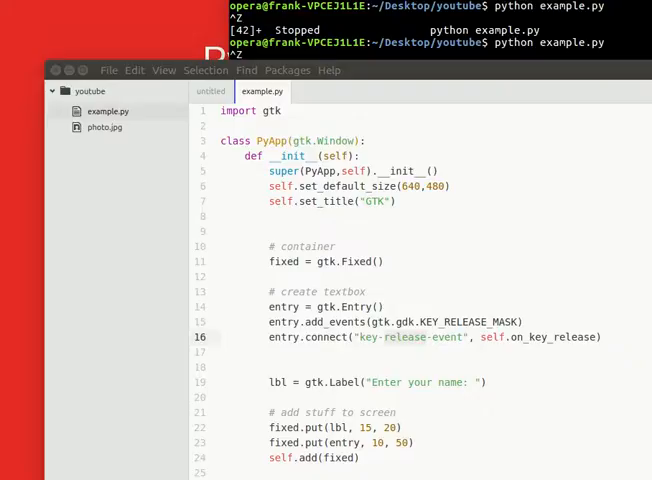
scroll(down, 3)
text(def on_key_release(self, widget, event):)
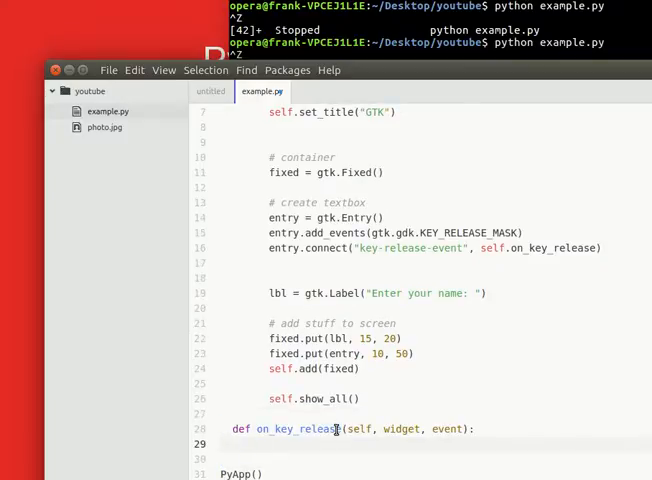
text(print())
text(a)
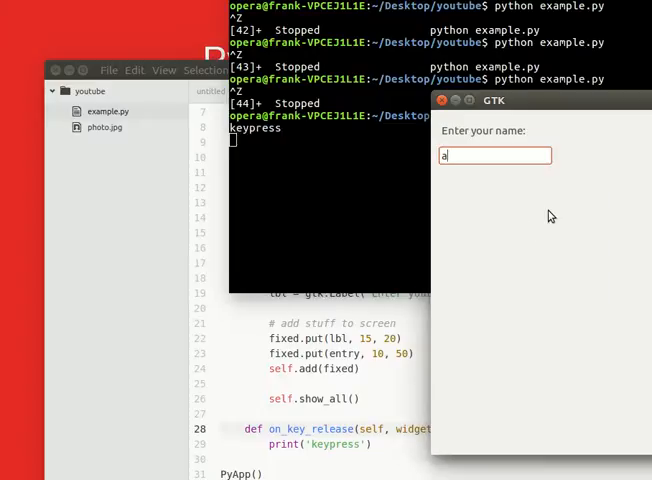
Run the script and type characters into the entry so the terminal prints keypress lines
text(bcdefijiegjpoefaije)
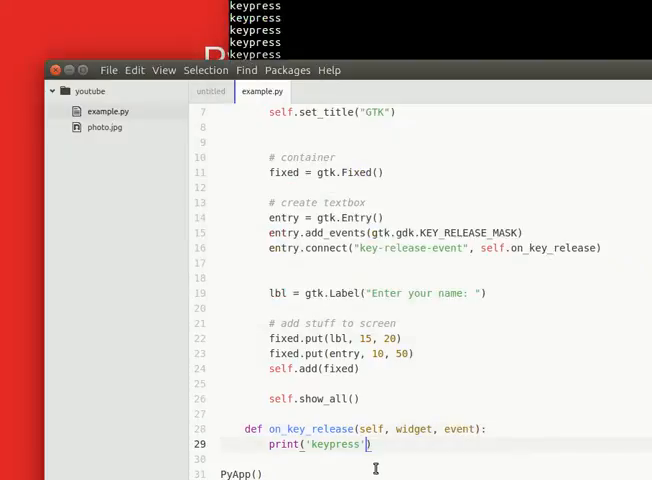
Change the handler's print to 'keypress ' + widget.get_text() and save
text(' + event)
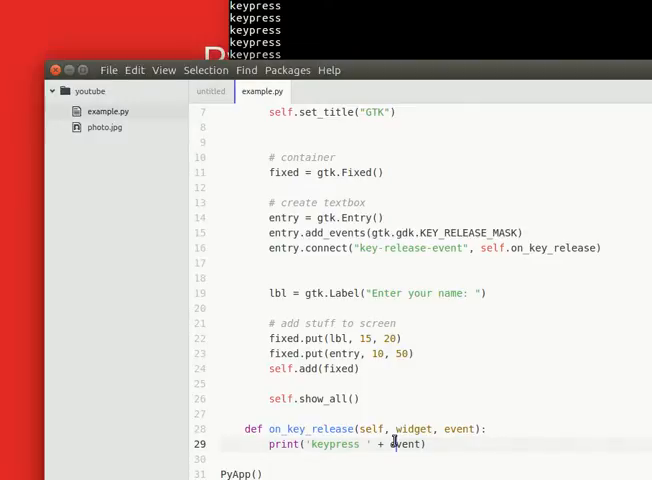
text(wdget.ge)
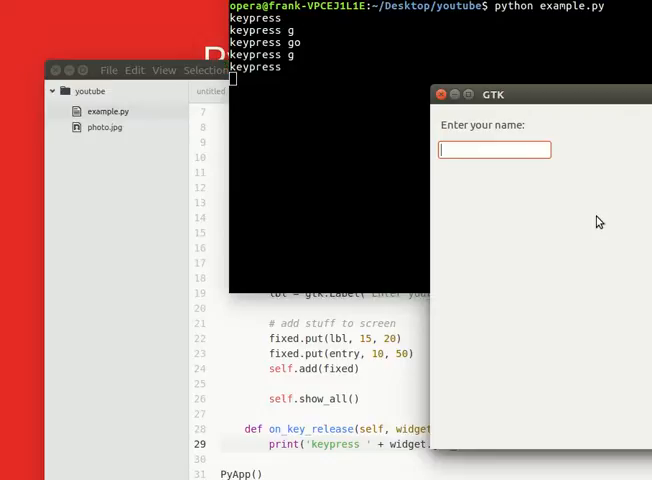
Run the script and type James, JamesAple and Good, watching each text print after keypress
text(James)
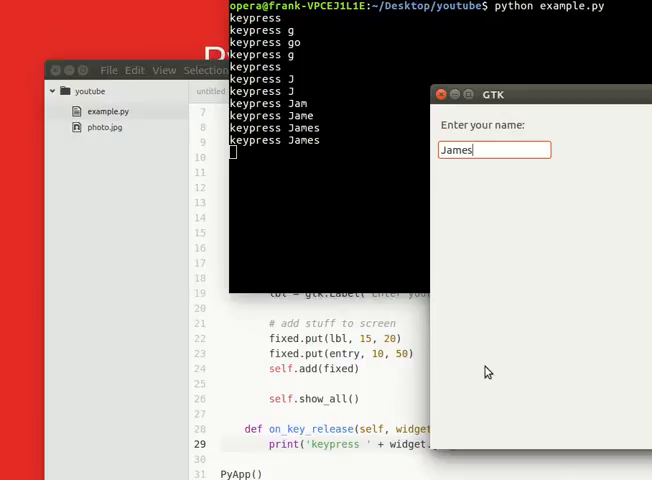
mouse_move(442, 300)
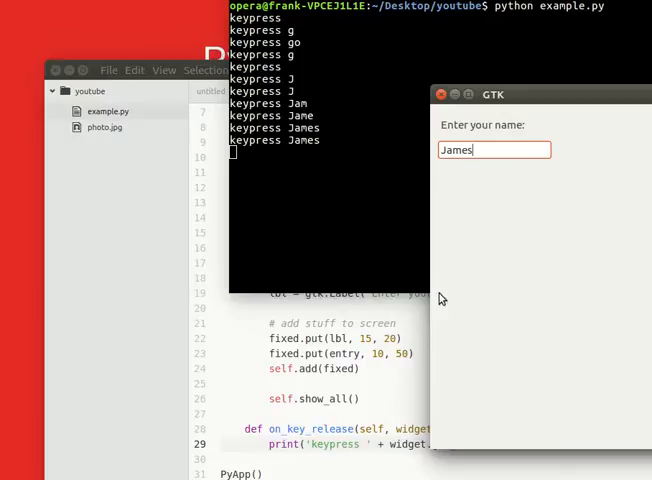
text(A)
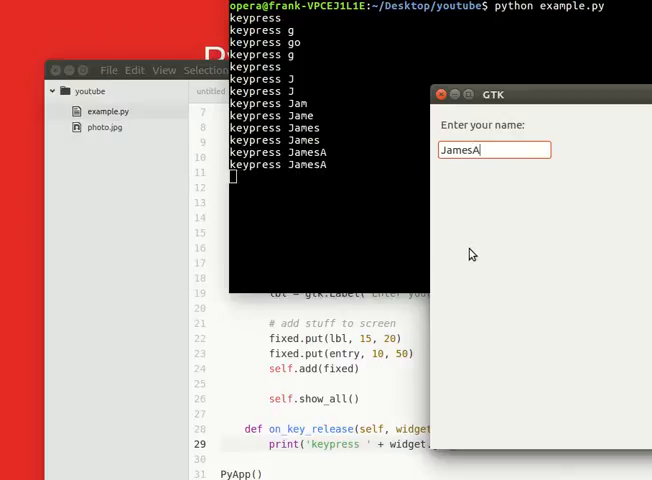
text(ple)
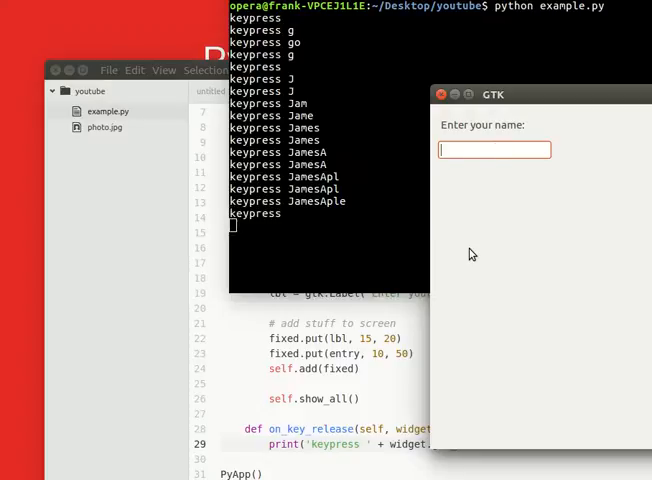
text(Good)
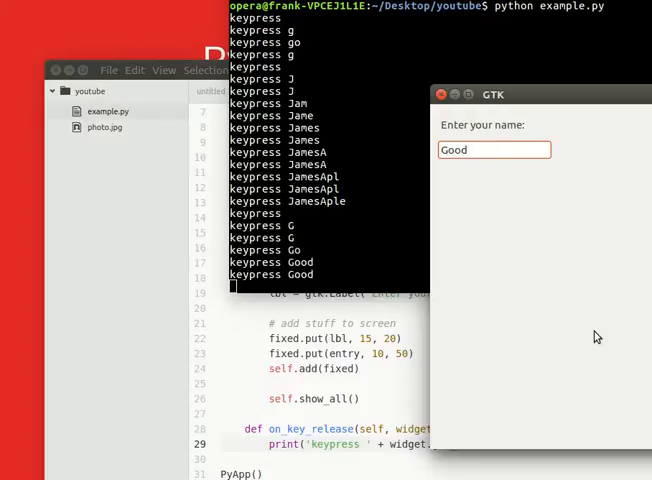